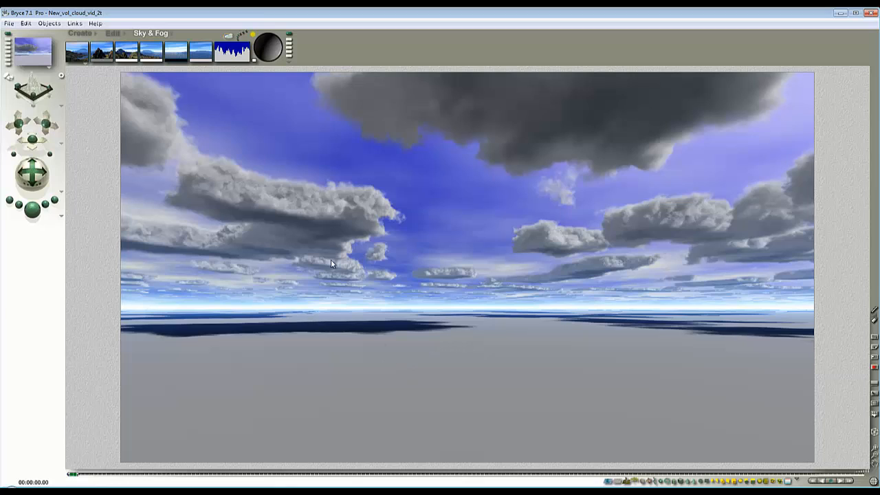
mouse_move(371, 261)
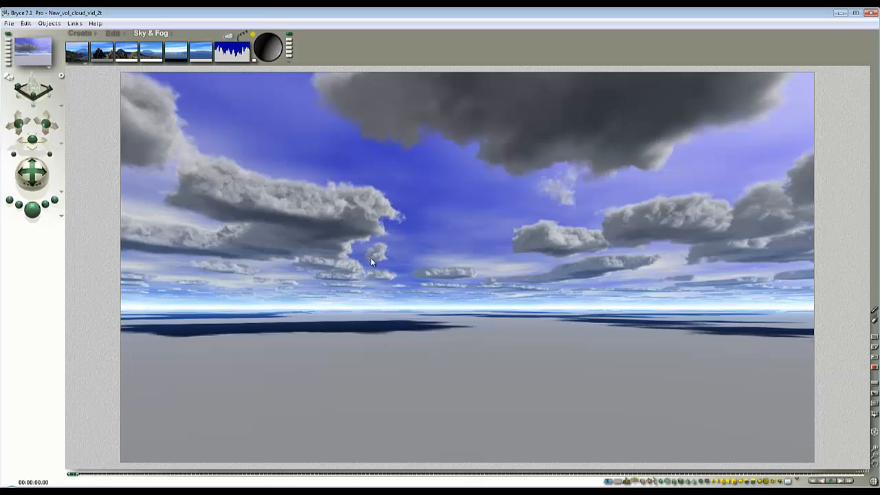
mouse_move(399, 253)
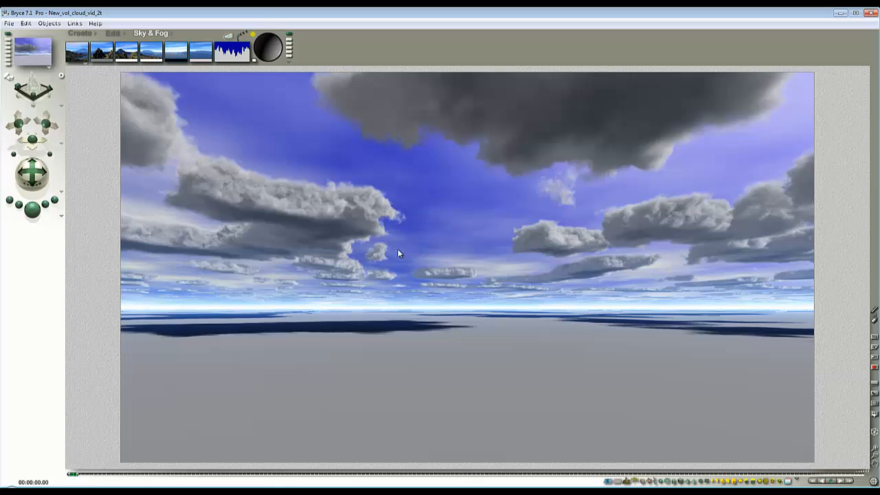
mouse_move(417, 306)
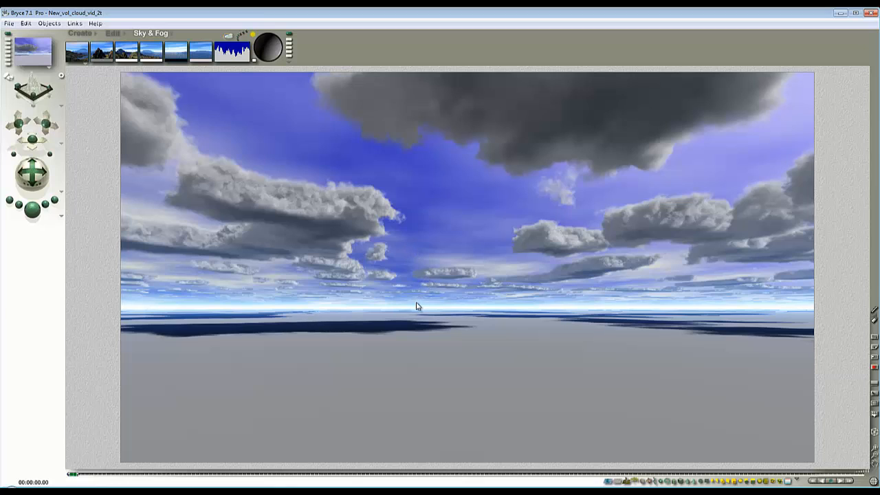
mouse_move(448, 485)
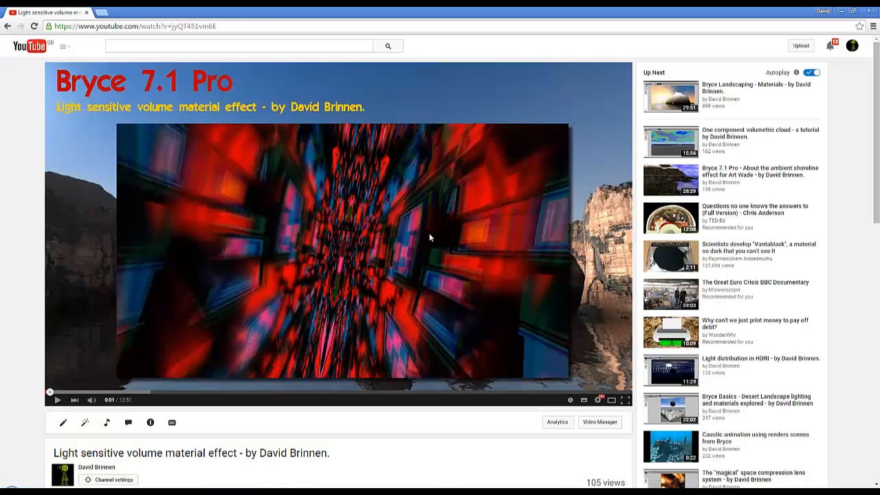
mouse_move(350, 276)
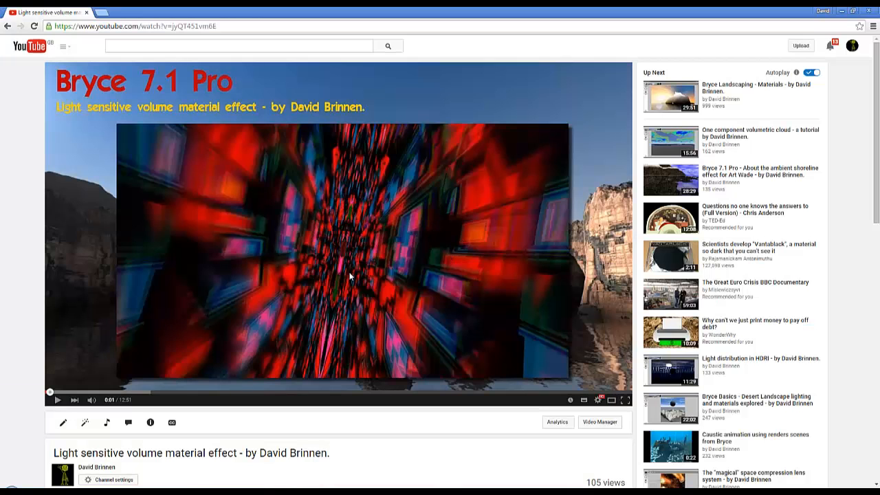
mouse_move(340, 255)
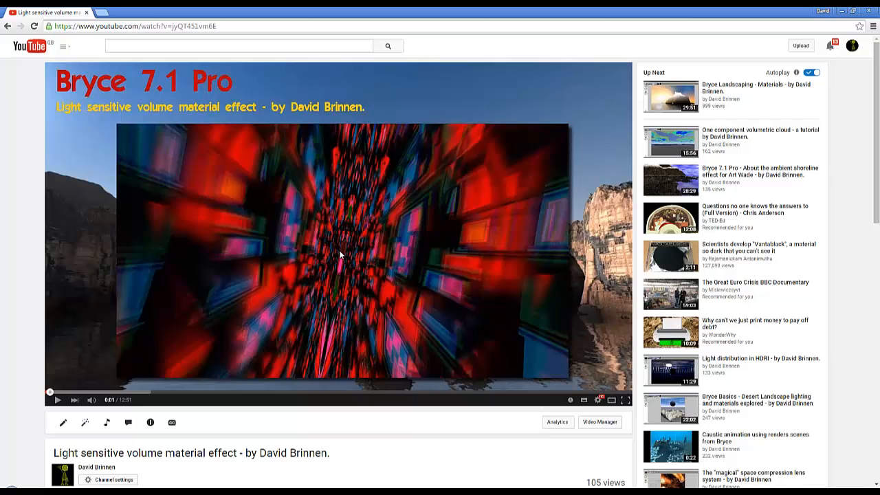
mouse_move(737, 168)
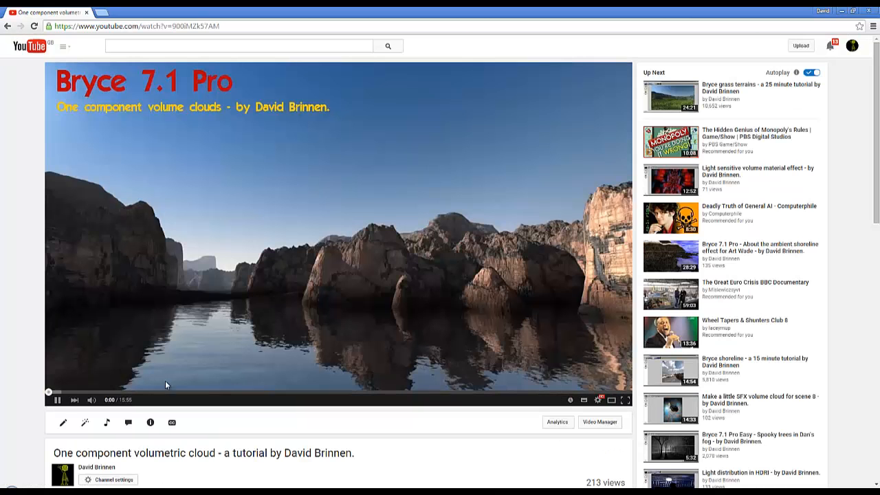
Play the 'One component volumetric cloud' tutorial from YouTube's Up Next list.
left_click(57, 400)
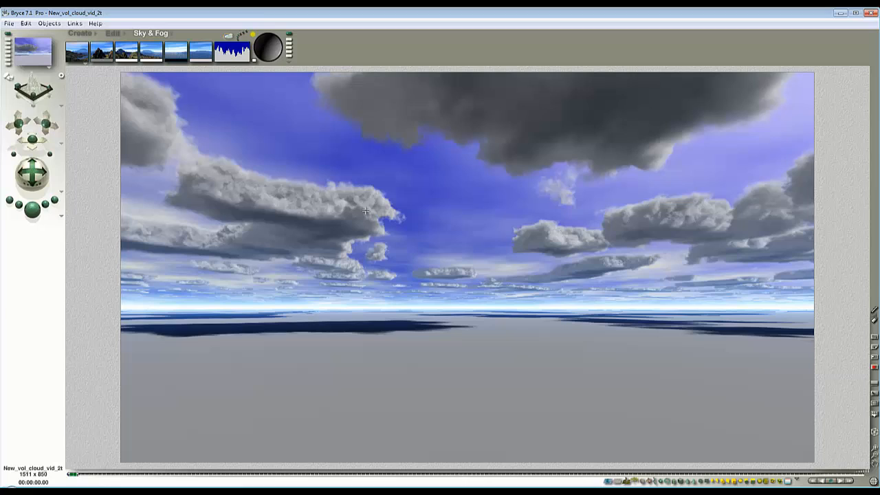
mouse_move(357, 216)
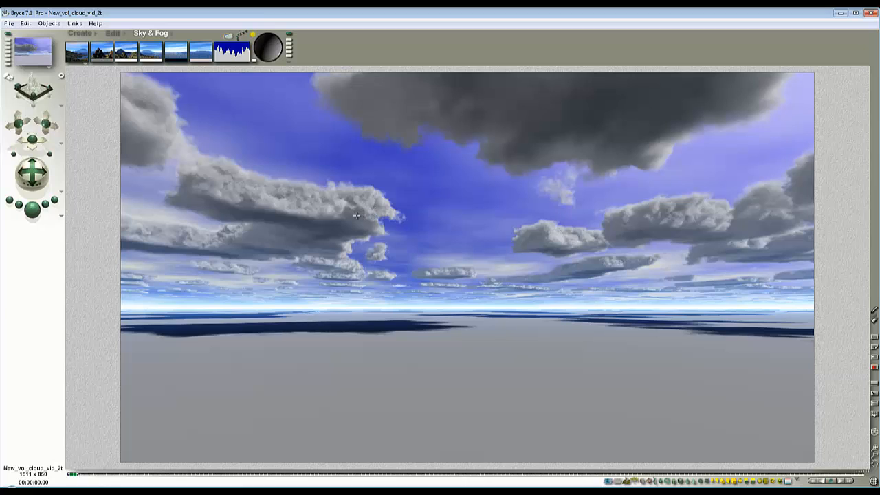
mouse_move(397, 224)
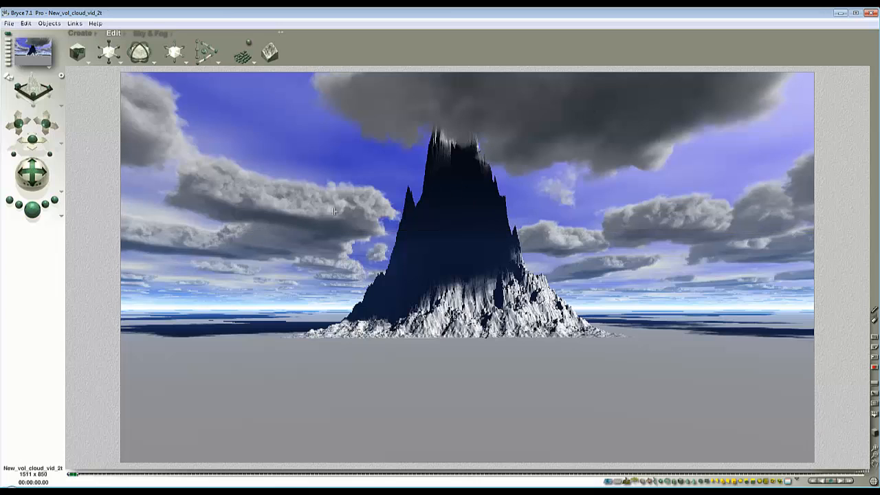
mouse_move(434, 365)
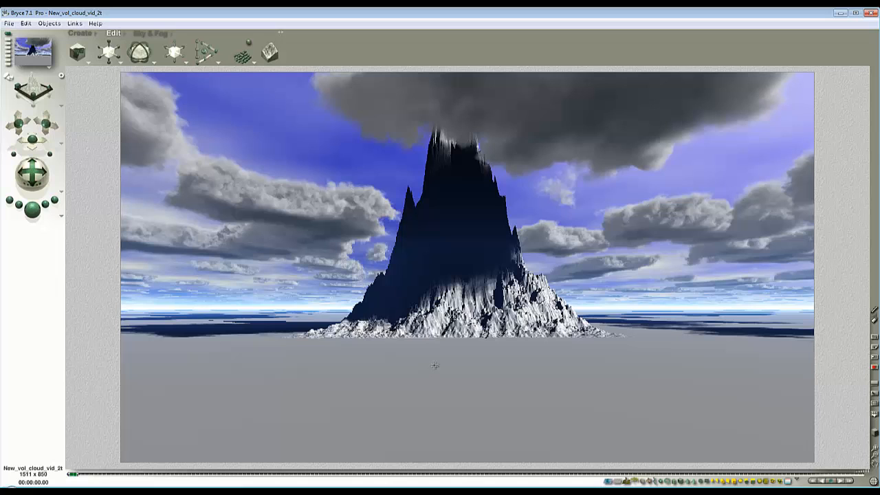
mouse_move(359, 199)
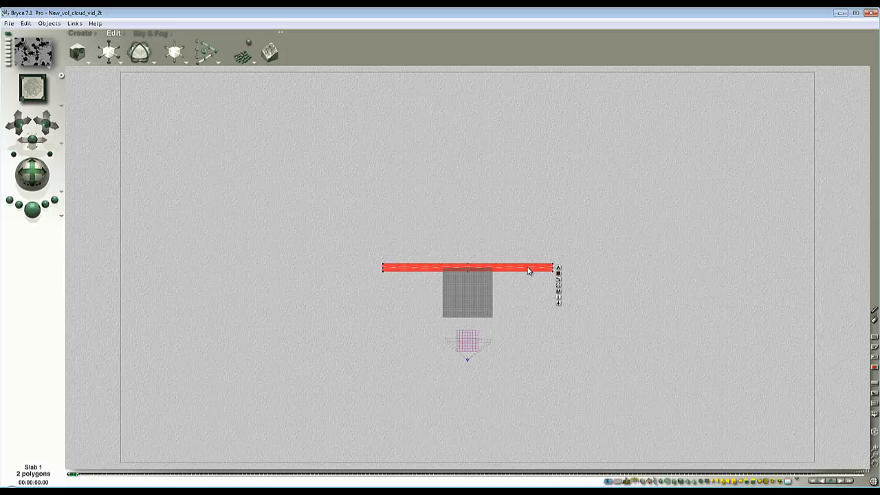
mouse_move(864, 450)
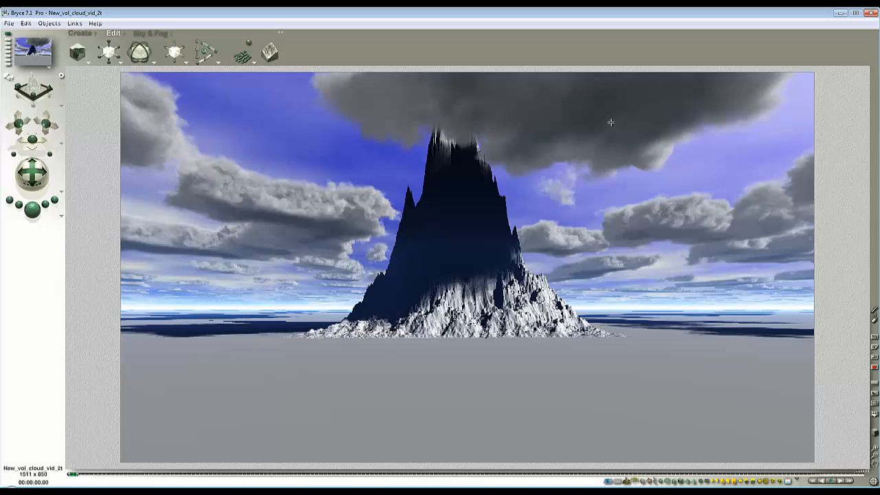
mouse_move(270, 94)
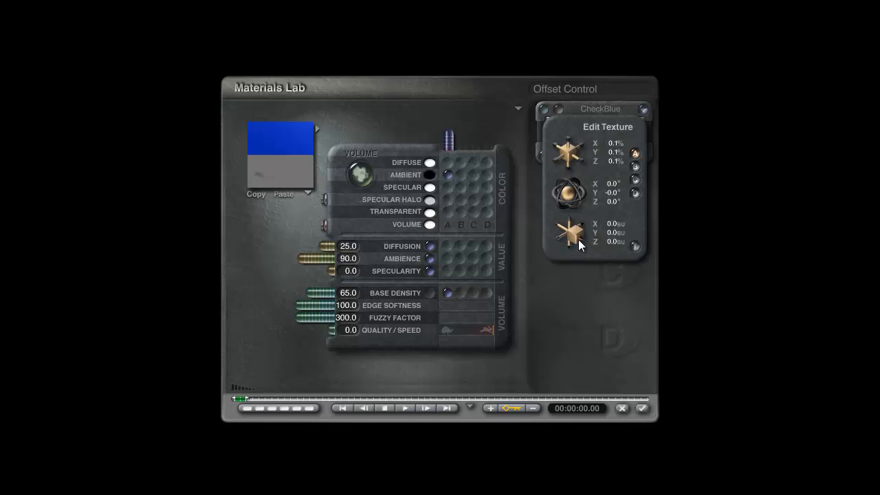
Adjust the slab's volume material settings in the Materials Lab.
left_click_drag(574, 230, 570, 233)
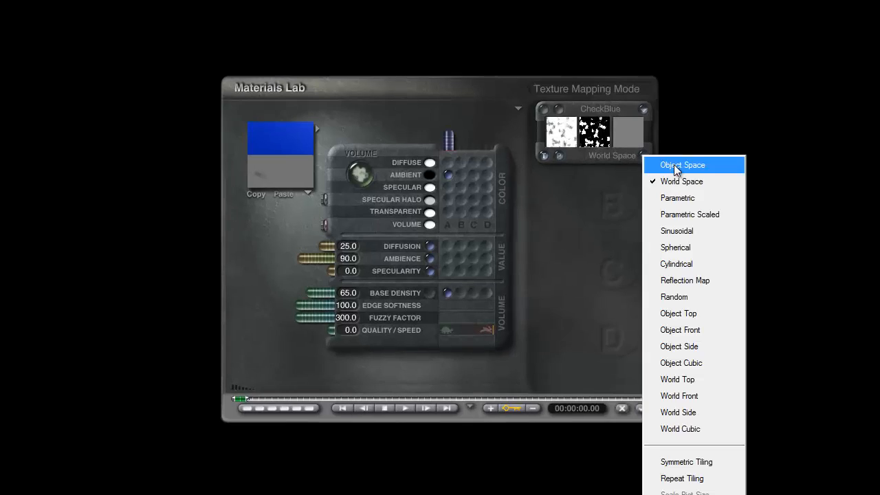
Switch the CheckBlue cloud texture to Object Space mapping and accept the edited texture.
left_click(681, 165)
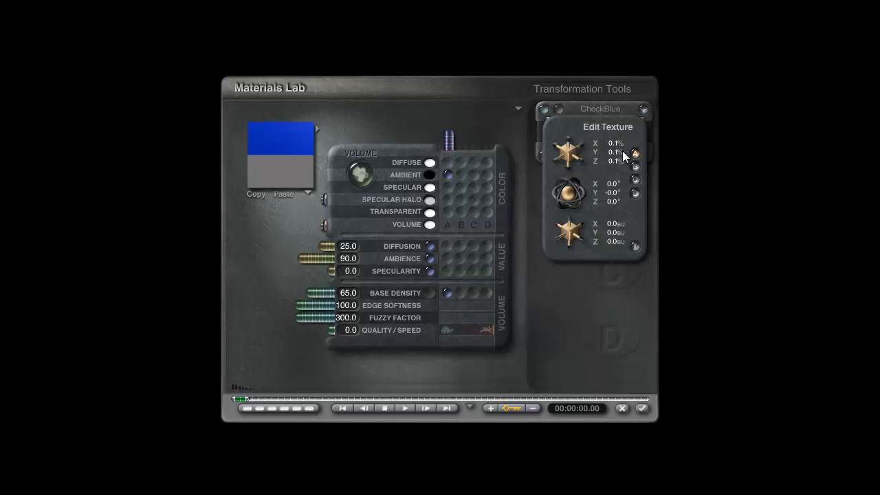
mouse_move(668, 235)
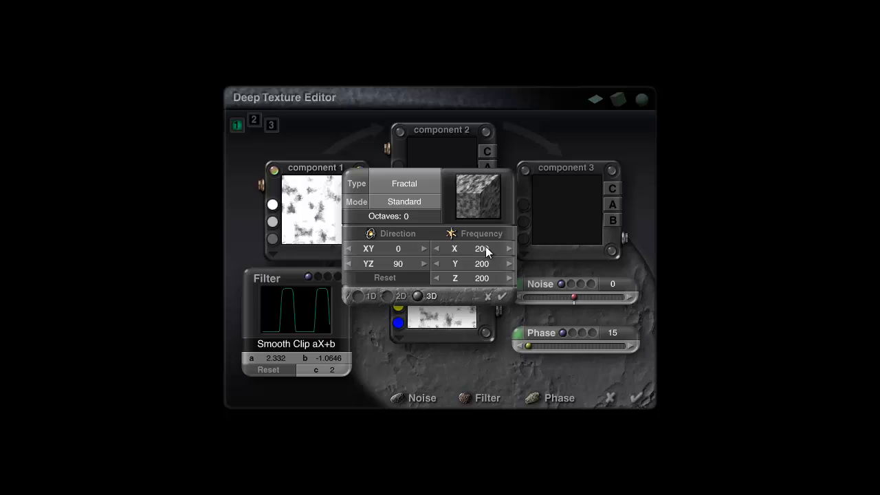
left_click(487, 296)
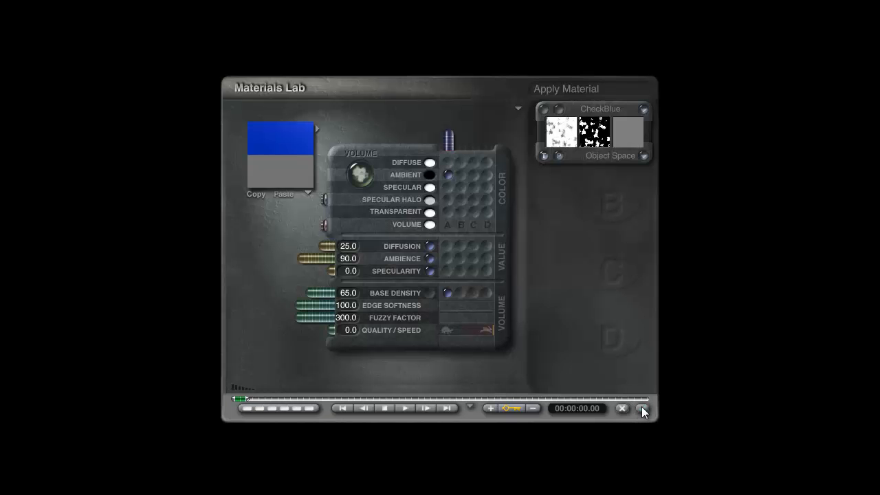
Accept the slab's volume material and return to the main scene view.
left_click(621, 408)
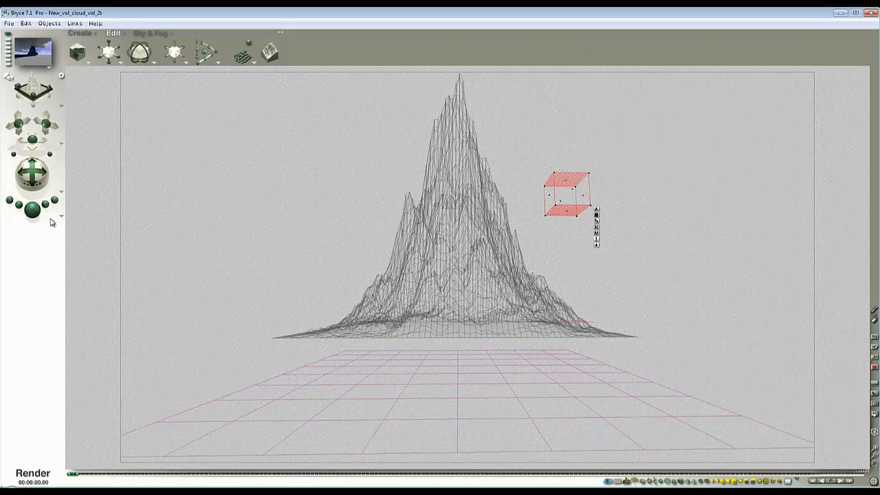
left_click(32, 473)
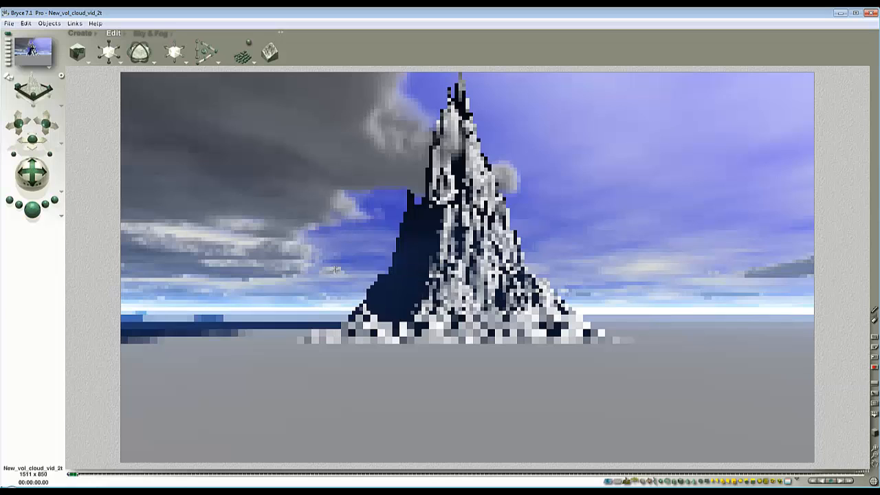
mouse_move(324, 244)
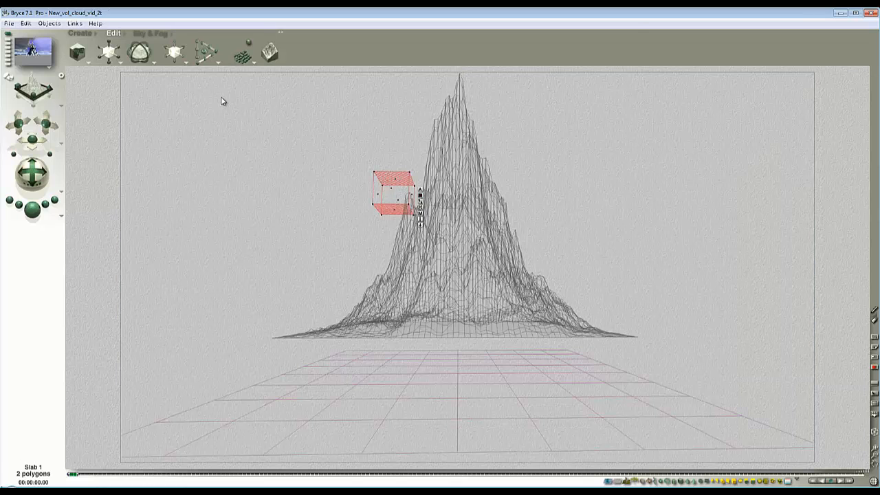
Open the Sky & Fog settings to reach the Sky Lab's IBL options.
left_click(108, 52)
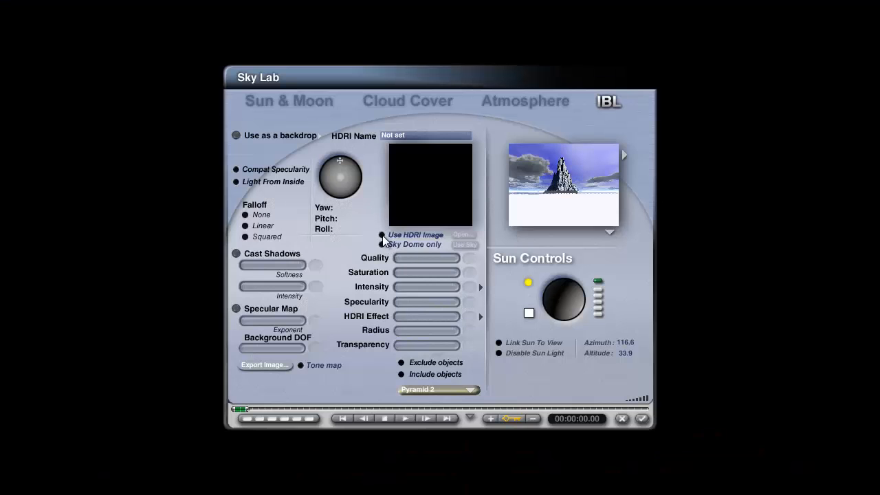
Enable sky-dome image-based lighting with specularity 0 and HDRI effect 25, then apply.
left_click(464, 245)
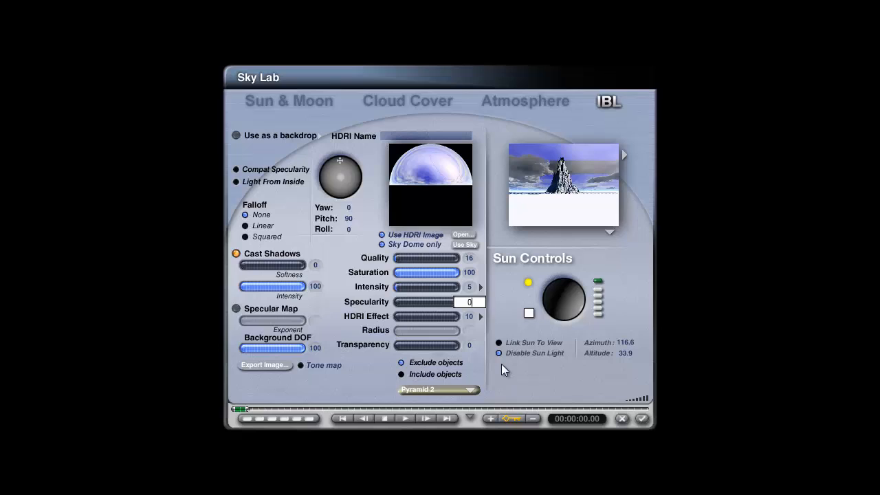
left_click(468, 316)
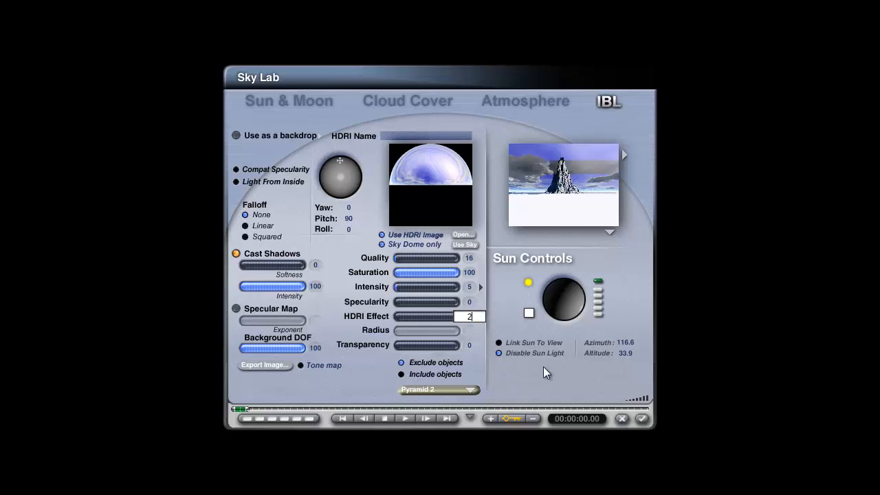
left_click(288, 100)
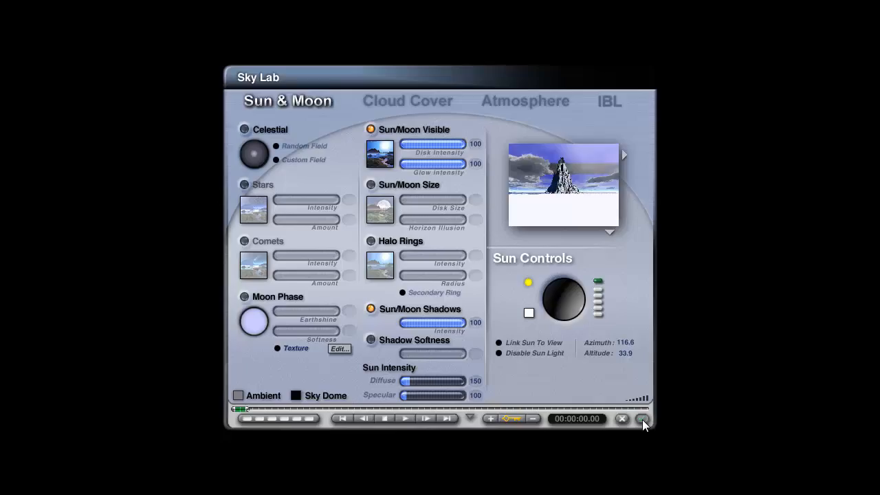
left_click(642, 419)
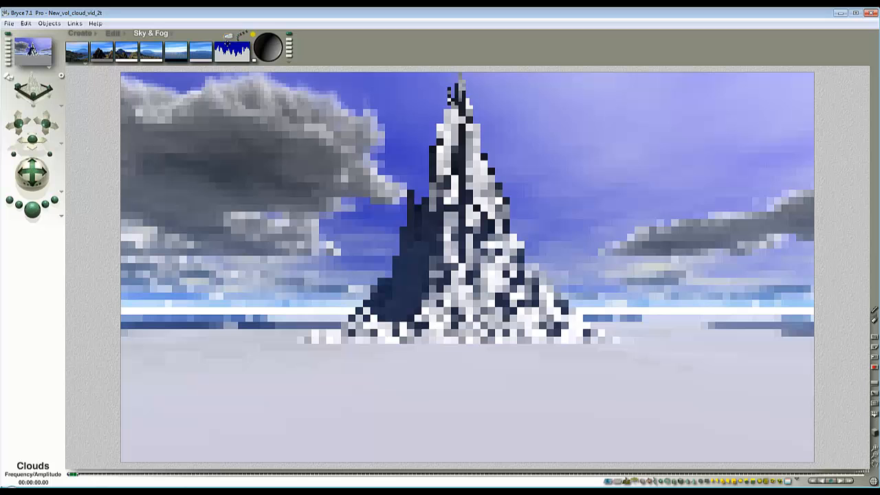
Reopen the Sky Lab IBL settings and exclude Slab 1 from image-based lighting.
left_click(268, 46)
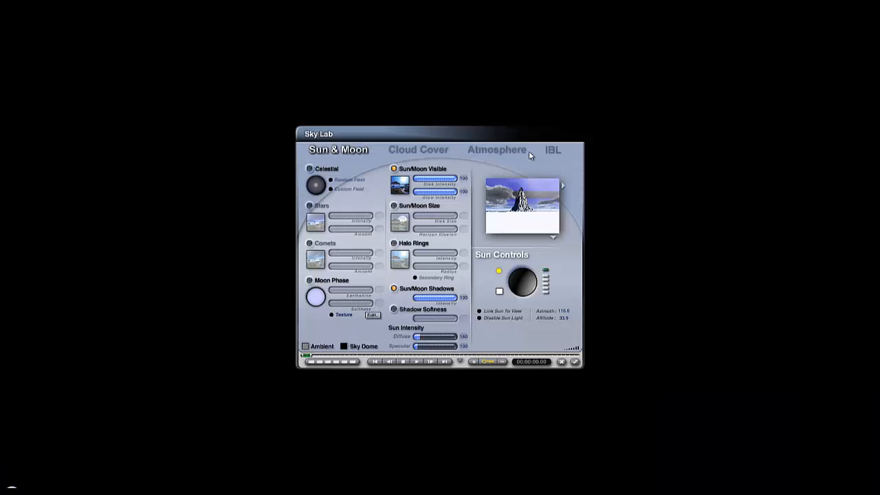
left_click(553, 149)
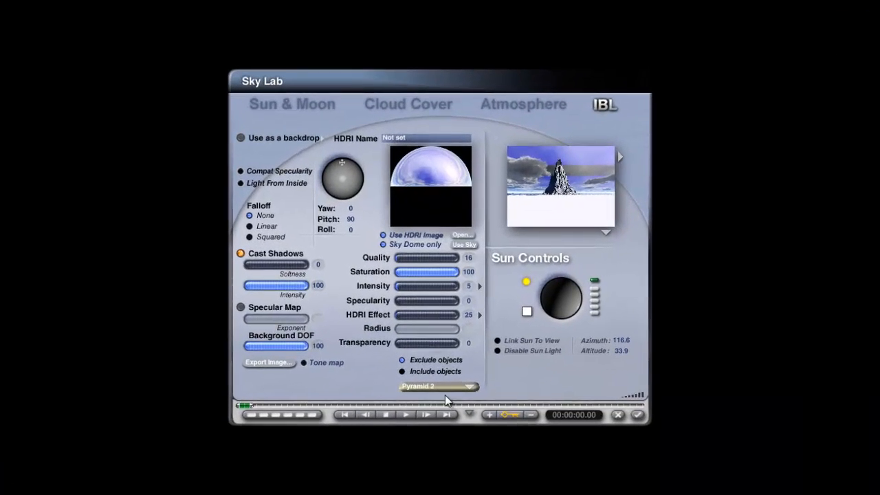
left_click(438, 386)
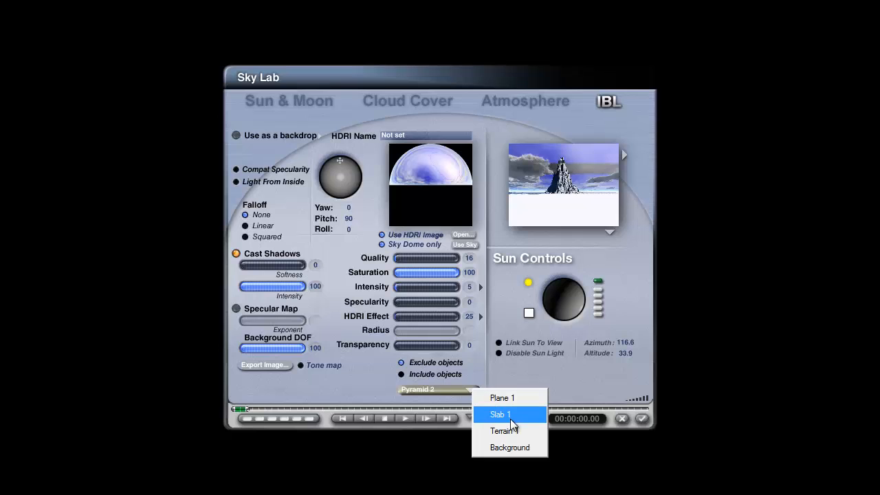
left_click(505, 413)
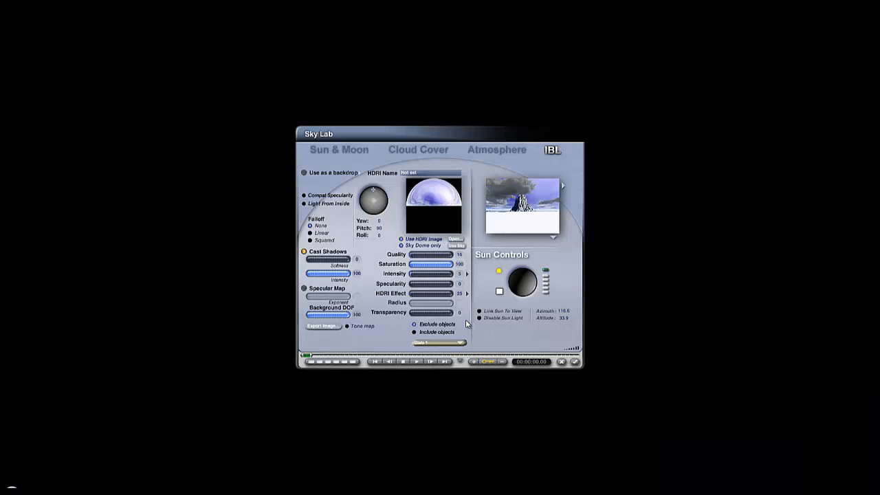
left_click(436, 342)
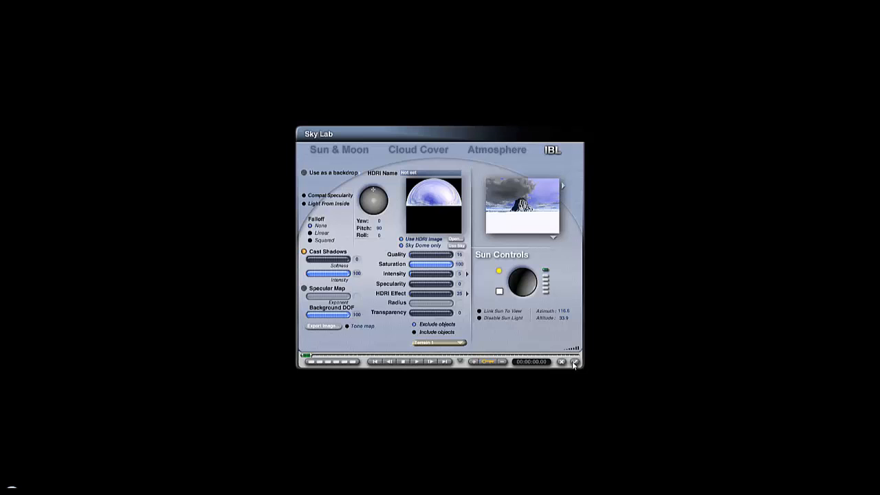
Apply the Sky Lab lighting settings and keep the slab's volumetric cloud material.
left_click(574, 362)
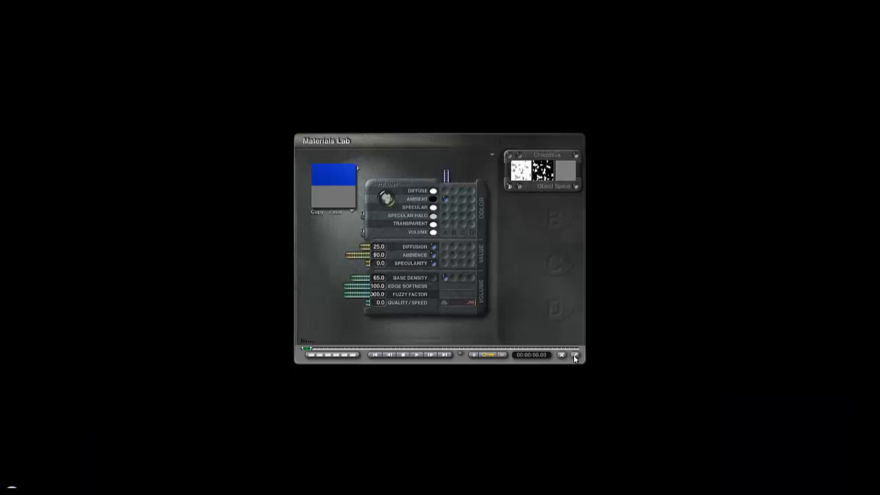
left_click(566, 355)
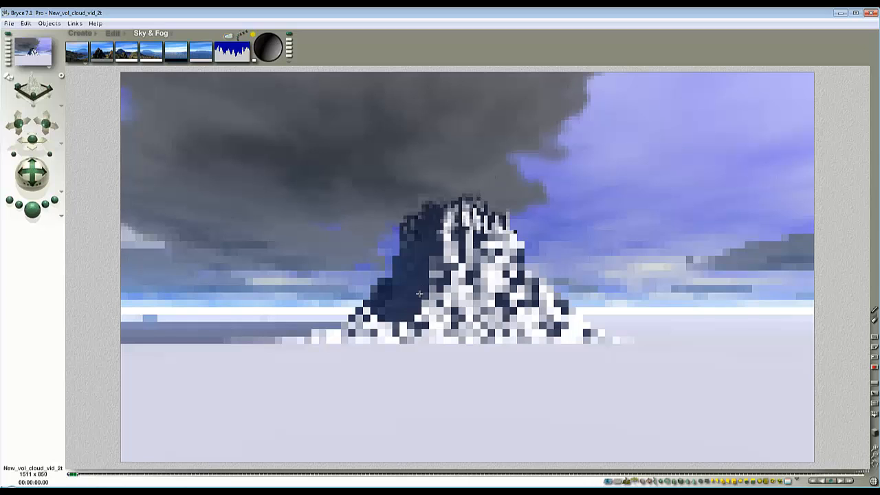
mouse_move(462, 186)
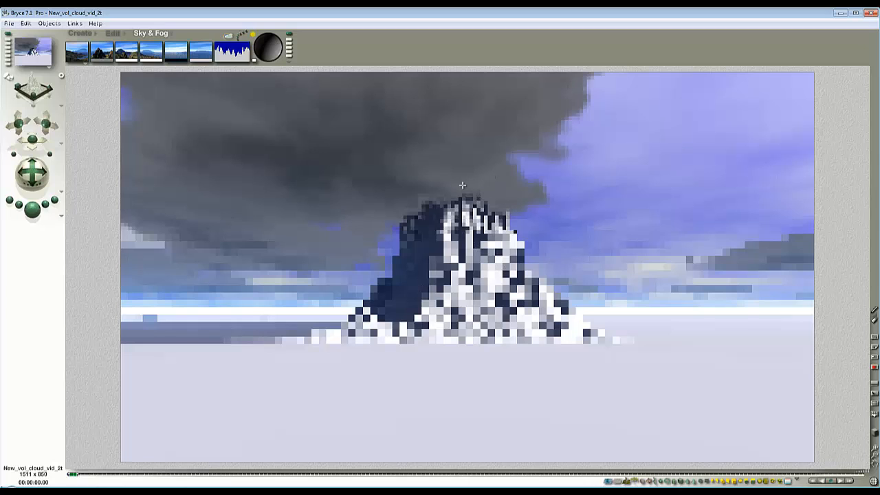
mouse_move(468, 180)
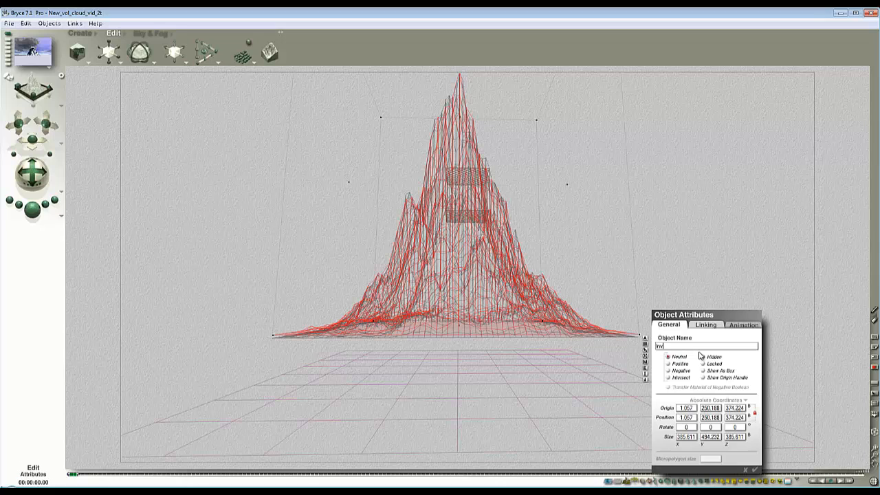
Name the duplicate terrain 'Invisible', then select Terrain 1 and confirm its attributes.
type("Invisible")
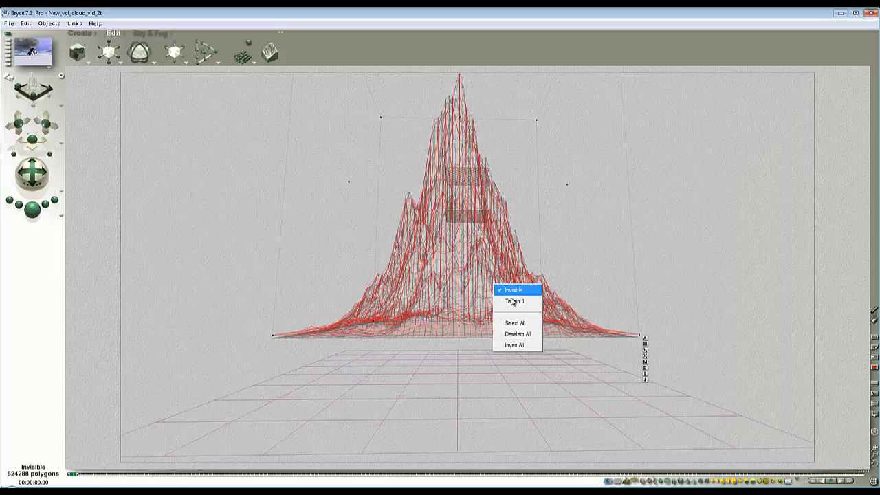
left_click(514, 301)
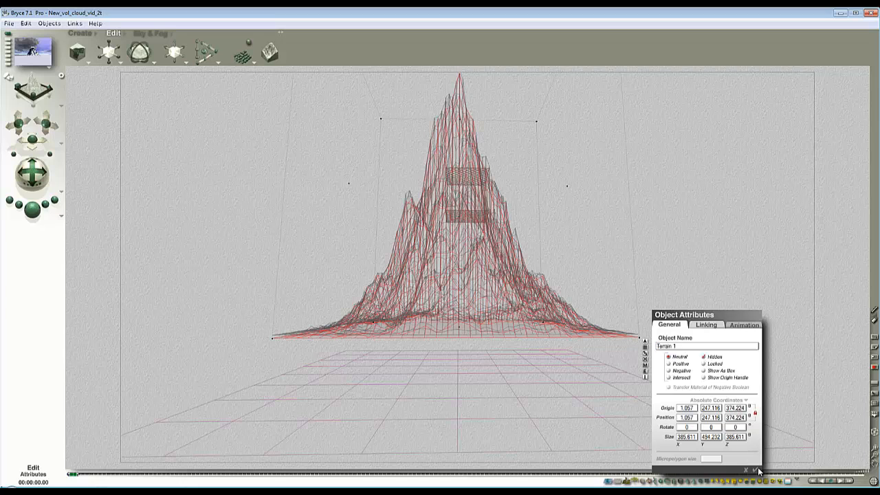
left_click(744, 470)
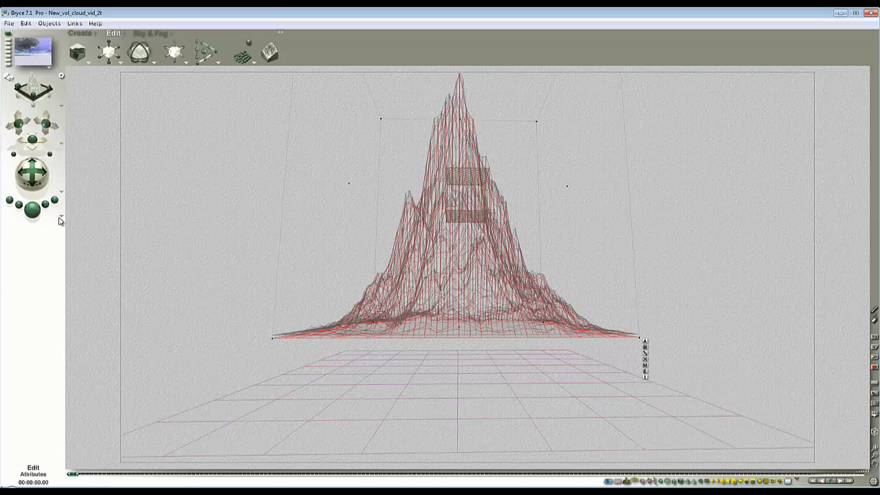